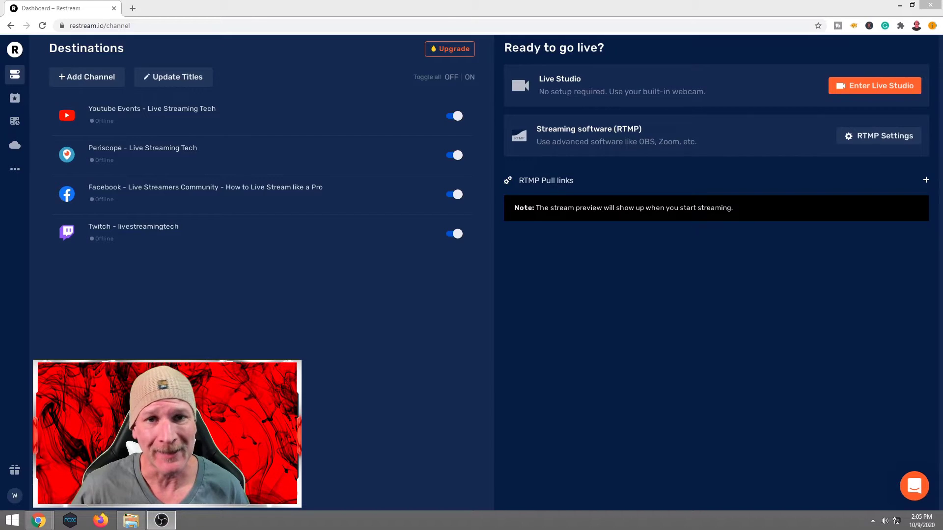
{"action": "mouse_move", "coordinate": [14, 75]}
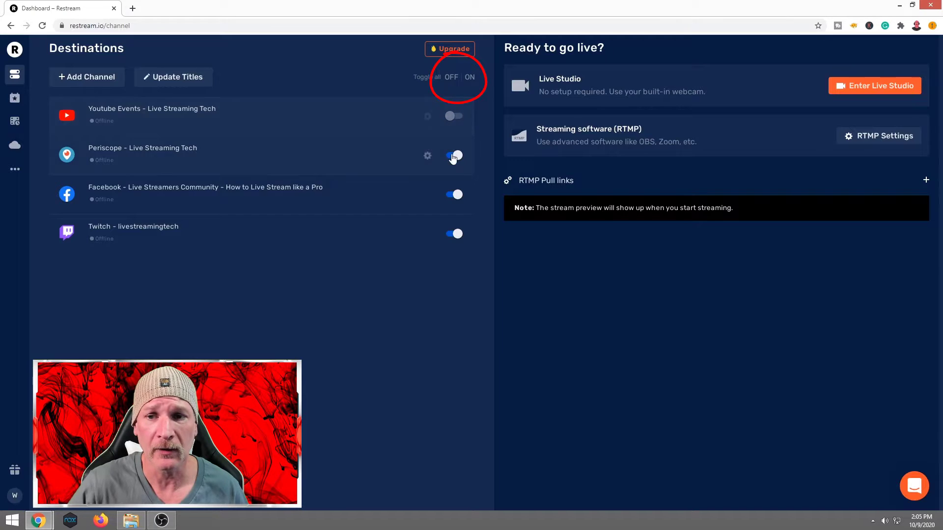
- Toggle all destinations off, disabling YouTube, Periscope, Facebook and Twitch
{"action": "left_click", "coordinate": [453, 155]}
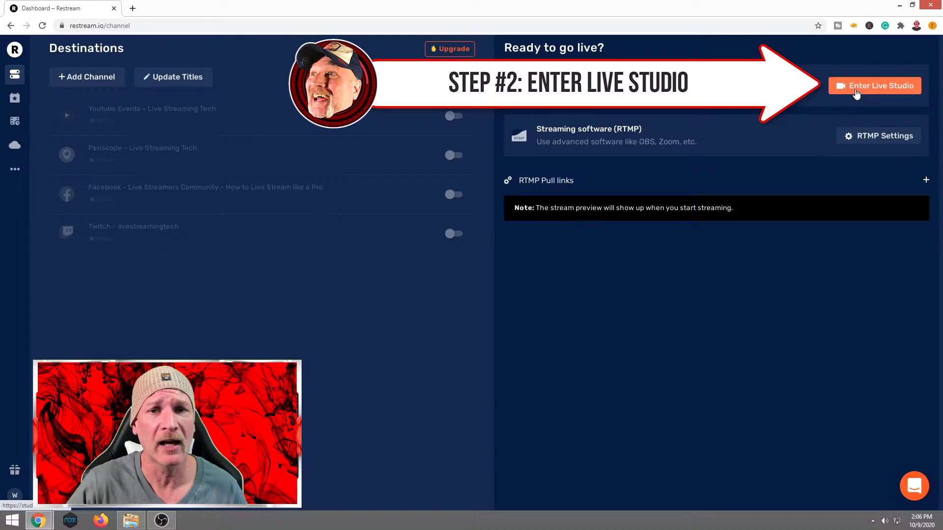
- Enter Live Studio and dismiss the 'Unable to access the camera' warning
{"action": "left_click", "coordinate": [874, 86]}
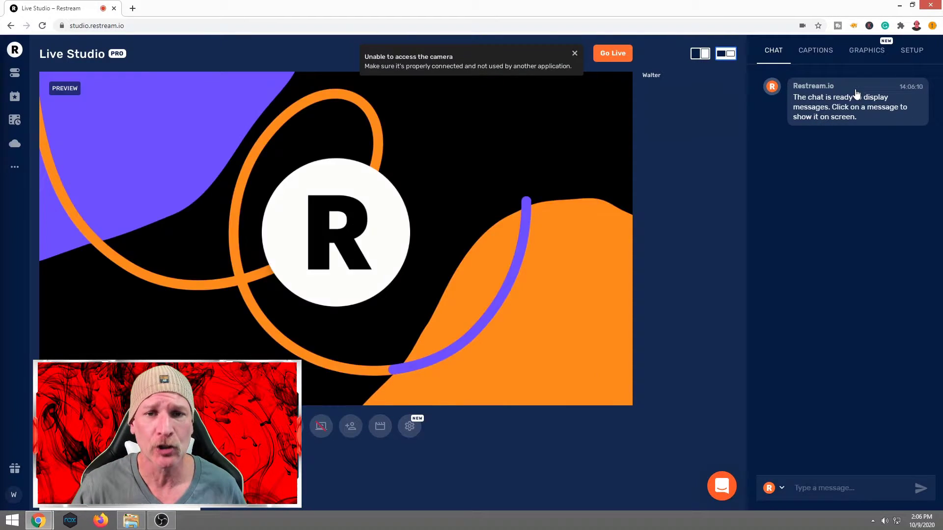
{"action": "left_click", "coordinate": [612, 53]}
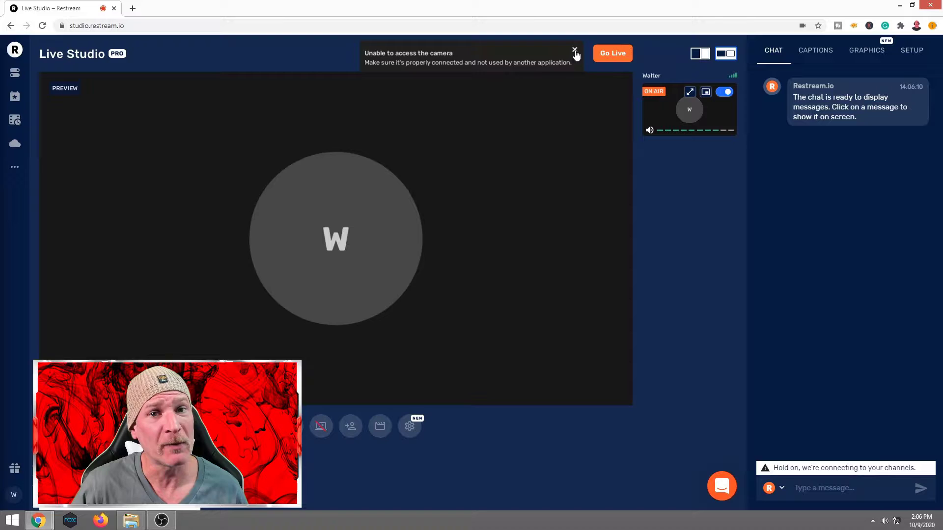
{"action": "left_click", "coordinate": [573, 50]}
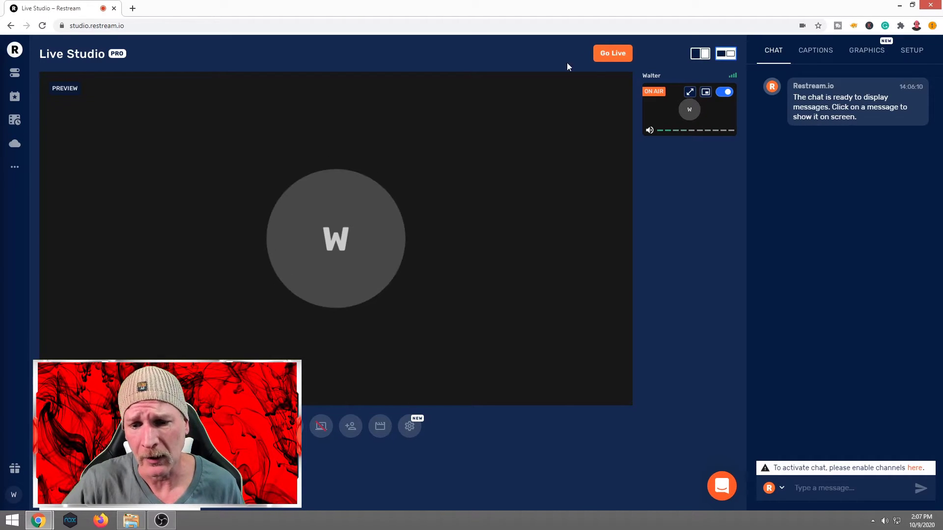
{"action": "mouse_move", "coordinate": [380, 425]}
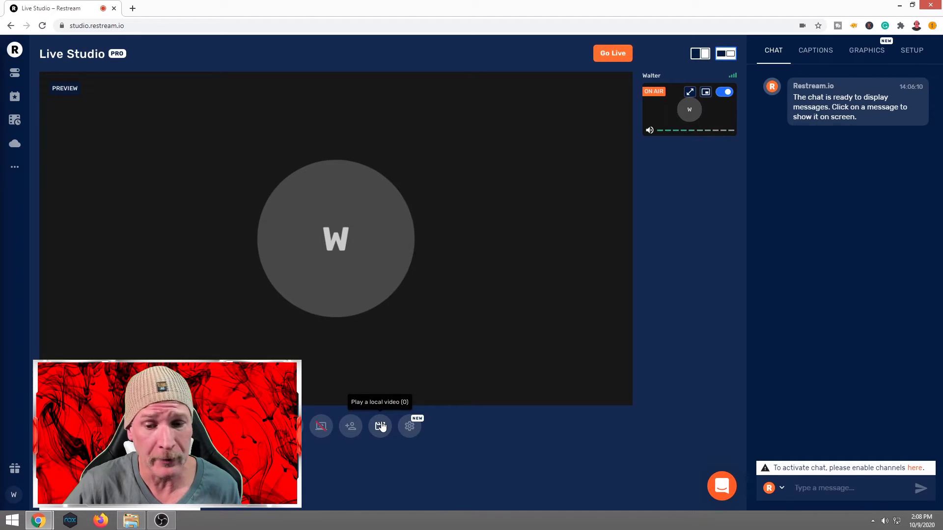
- Add a local Factorio gameplay MP4 as an on-air source beside the webcam
{"action": "left_click", "coordinate": [380, 425]}
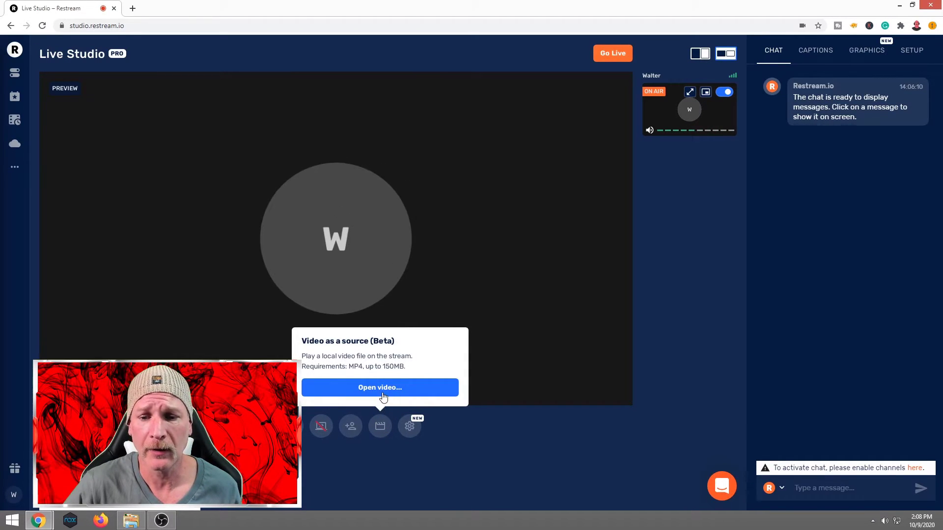
{"action": "left_click", "coordinate": [379, 388]}
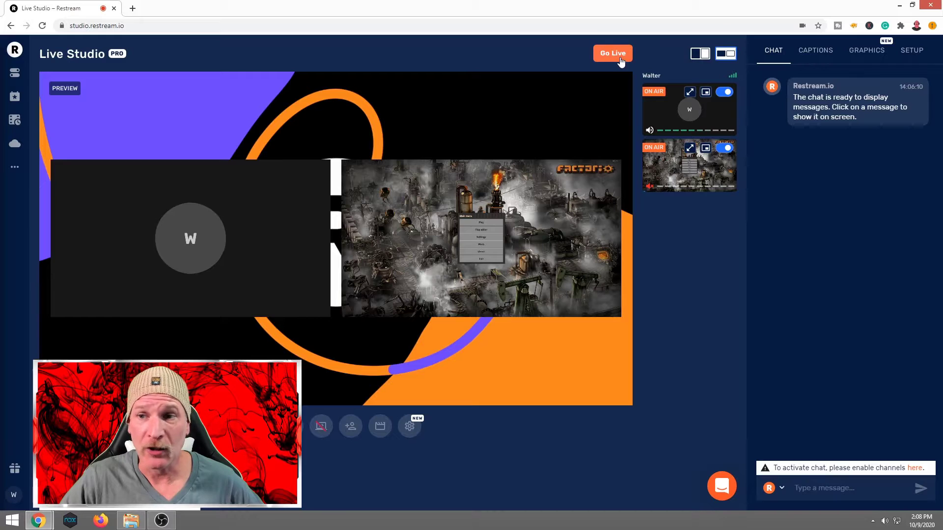
- Go live with the webcam feed and Factorio gameplay video on screen
{"action": "left_click", "coordinate": [612, 53]}
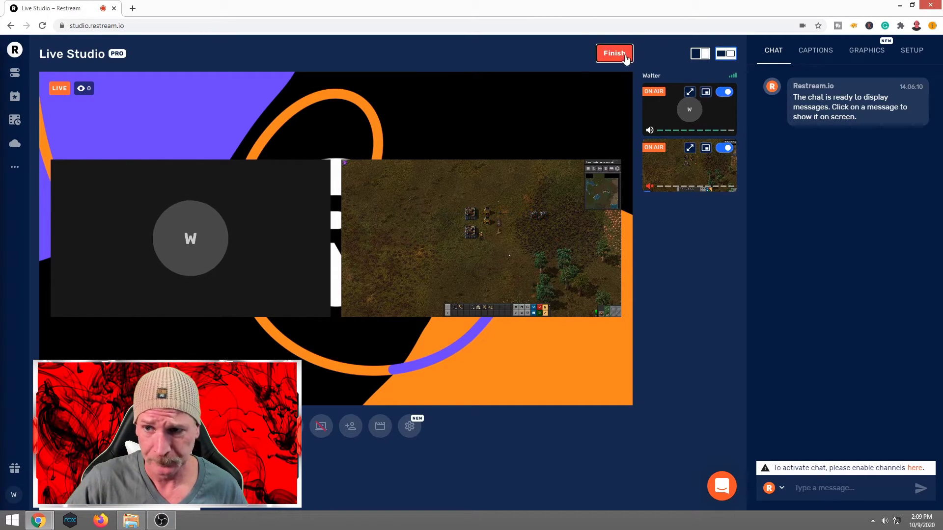
- Finish and confirm ending the stream, then send the feedback 'Awesome'
{"action": "left_click", "coordinate": [613, 53]}
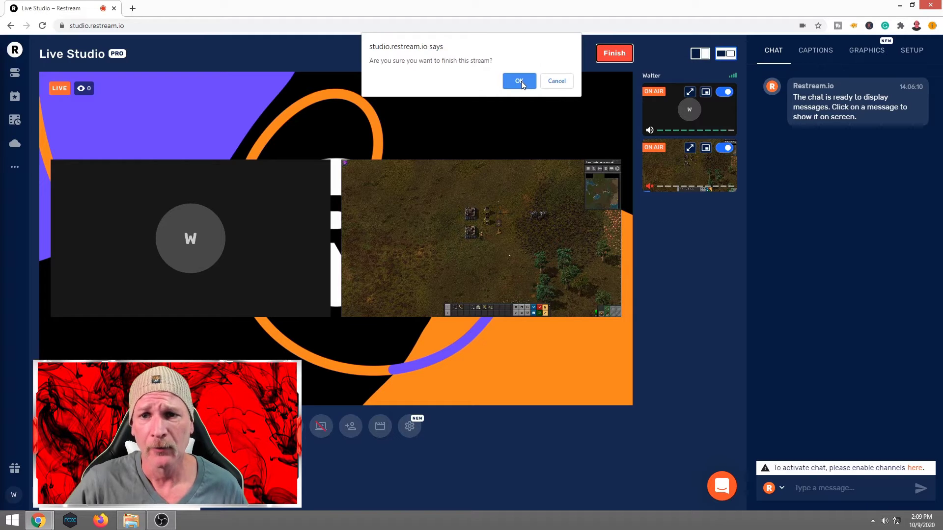
{"action": "left_click", "coordinate": [517, 81]}
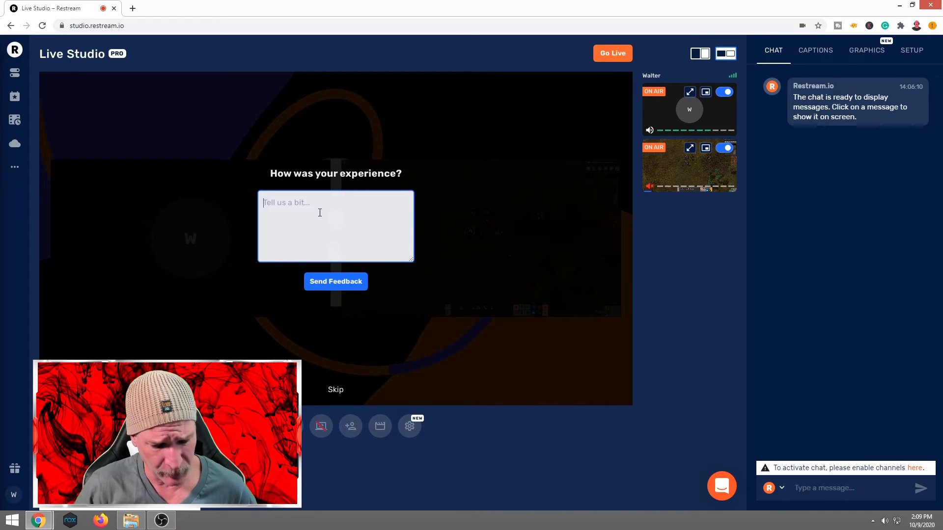
{"action": "type", "text": "Awesome"}
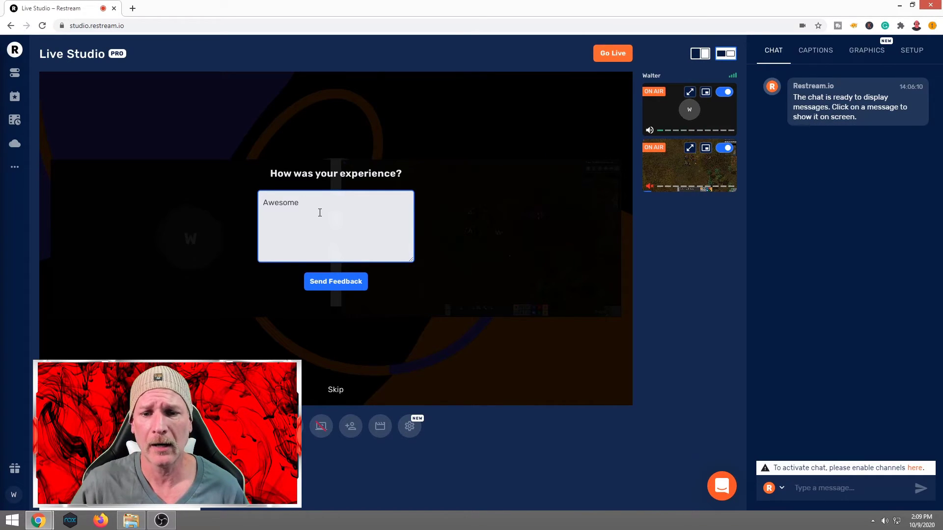
{"action": "left_click", "coordinate": [336, 281]}
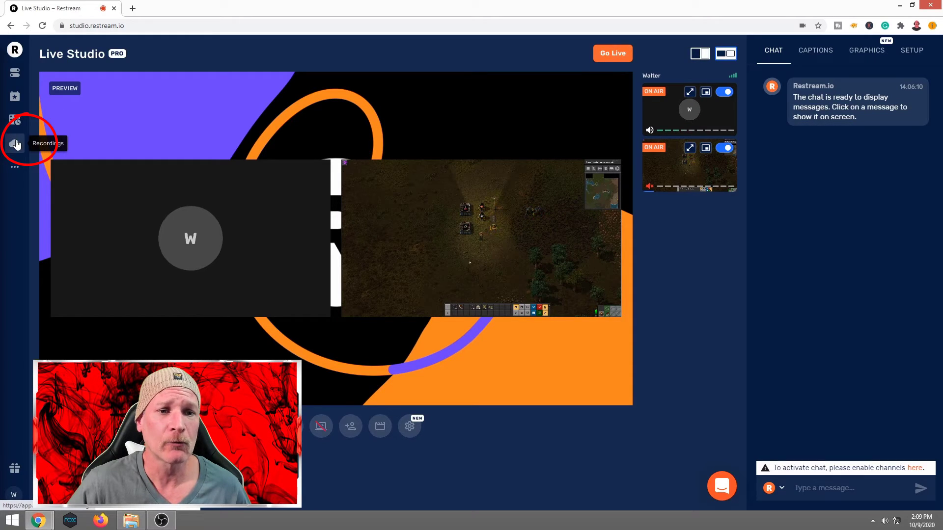
- Go to Recordings and play the top Oct 09, 2020 recording
{"action": "left_click", "coordinate": [14, 144]}
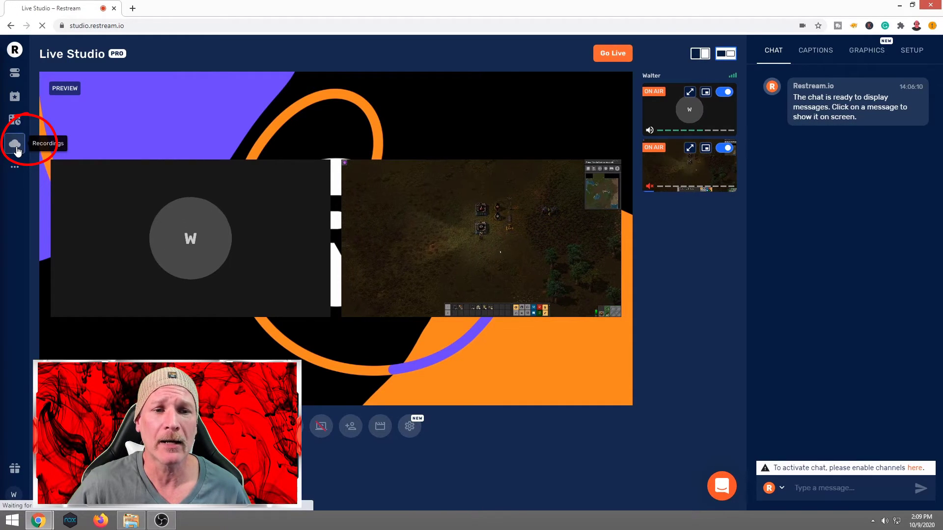
{"action": "left_click", "coordinate": [14, 144]}
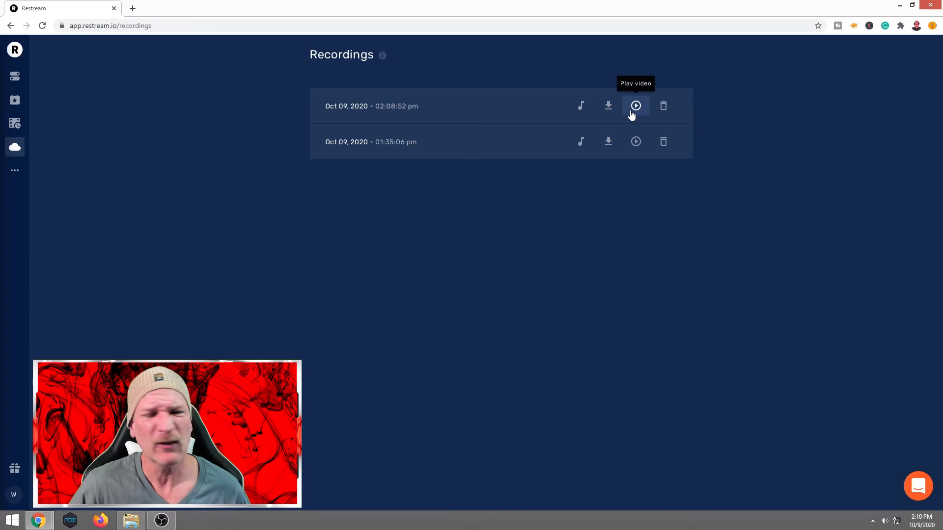
{"action": "left_click", "coordinate": [635, 106]}
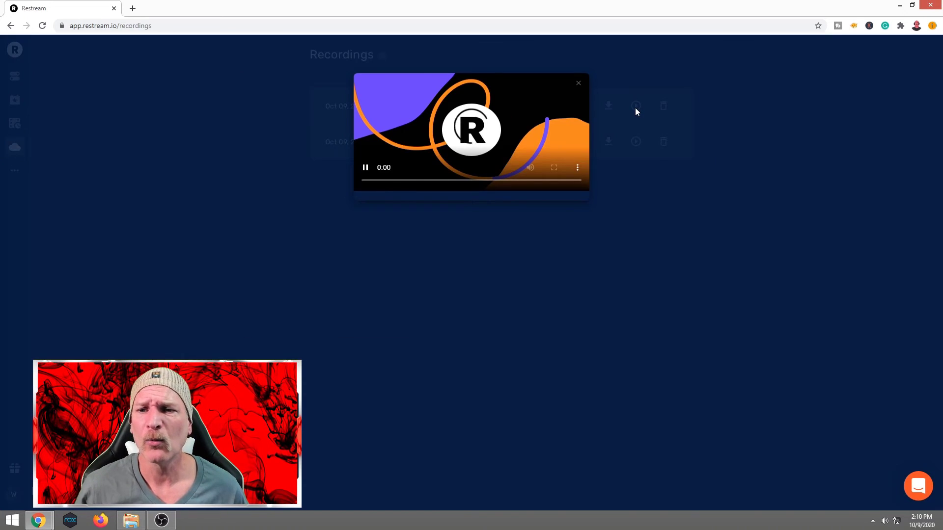